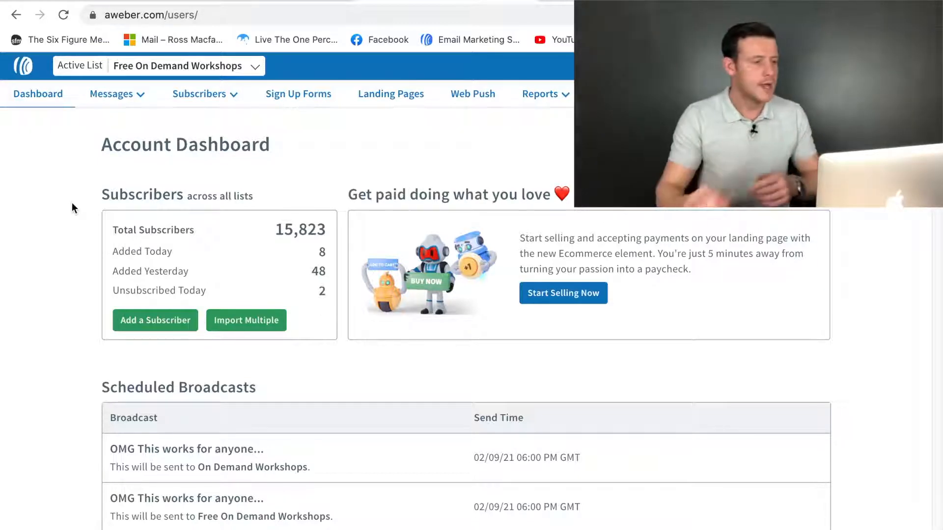
# Navigate from the Messages menu to the Campaigns page
pyautogui.click(199, 94)
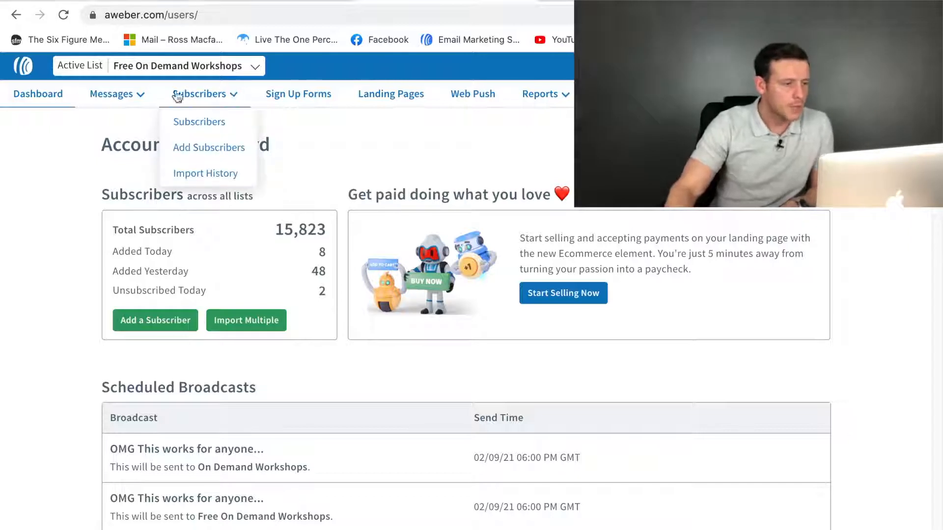
pyautogui.click(111, 95)
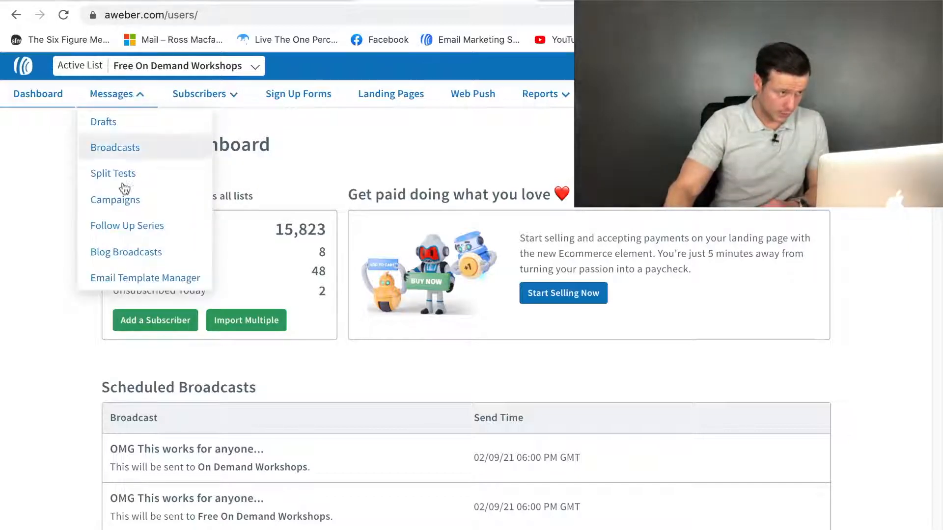
pyautogui.click(115, 199)
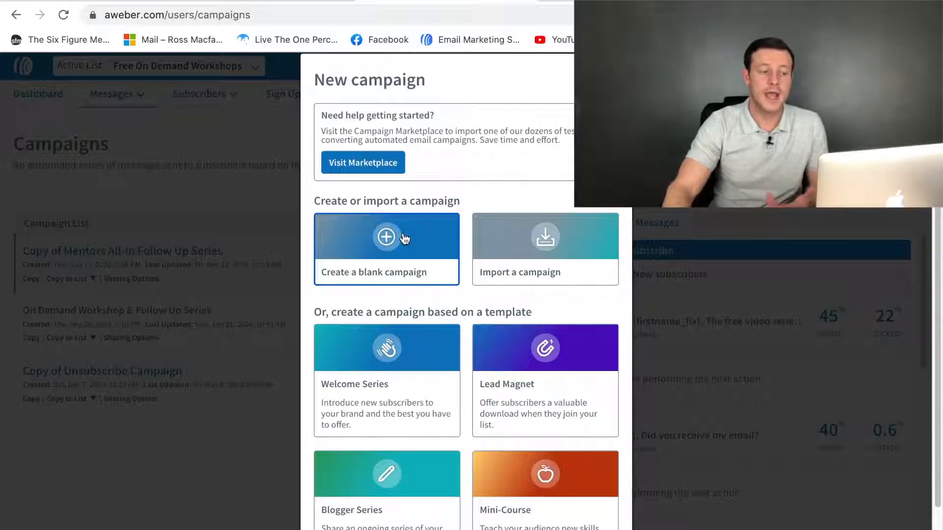
# Create a blank campaign named 'Example YT Campaign'
pyautogui.click(387, 235)
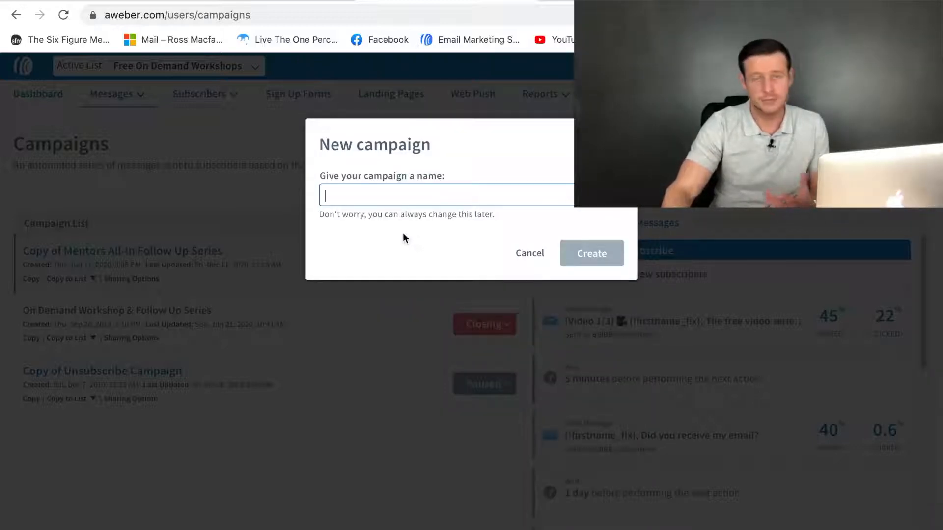
pyautogui.write('E')
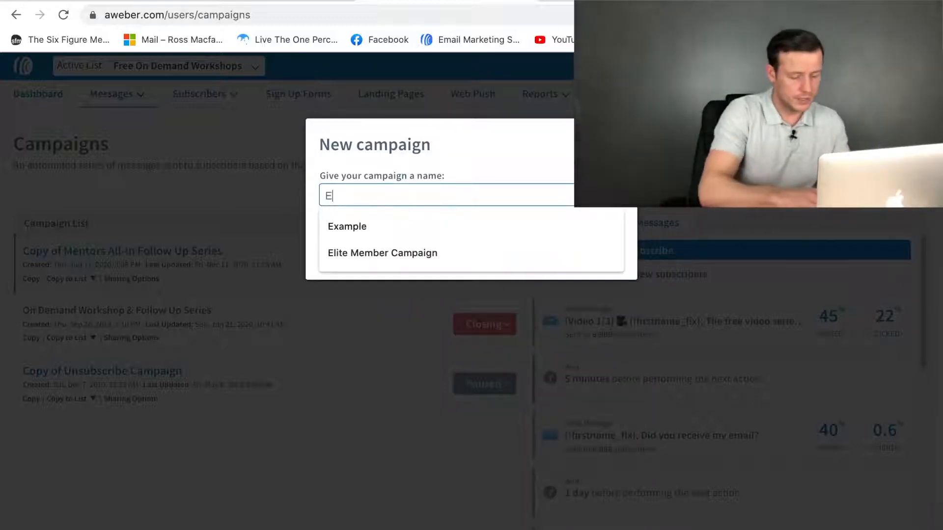
pyautogui.write('xample YT Campaign')
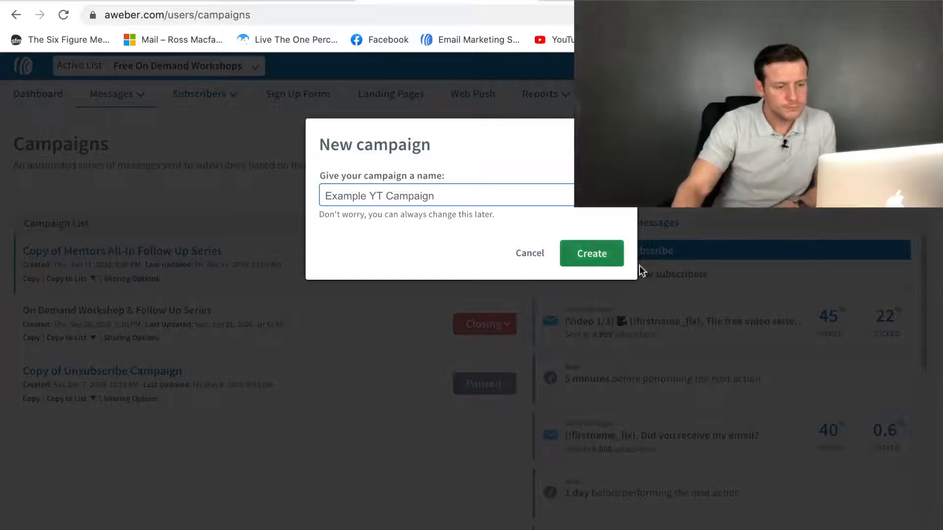
pyautogui.click(591, 253)
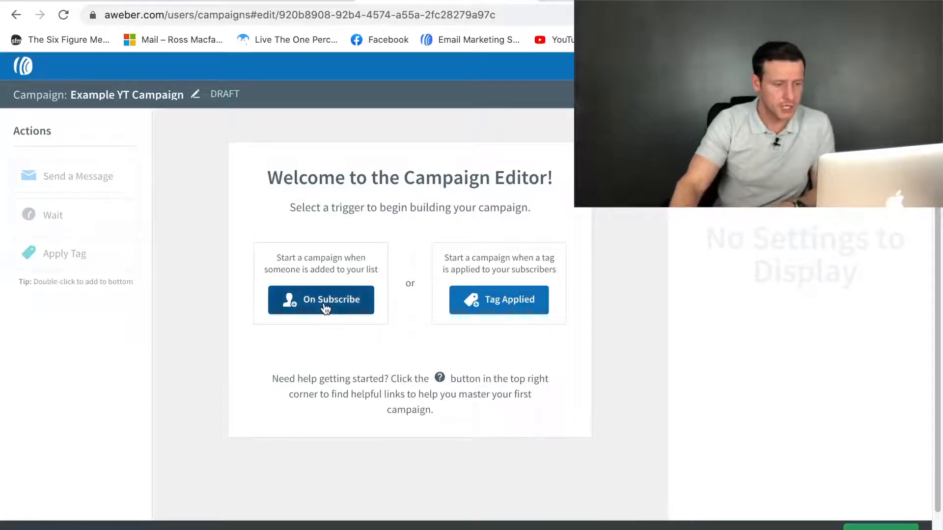
# Trigger the campaign On Subscribe and add a Send a Message step using 'Example email 1'
pyautogui.click(320, 299)
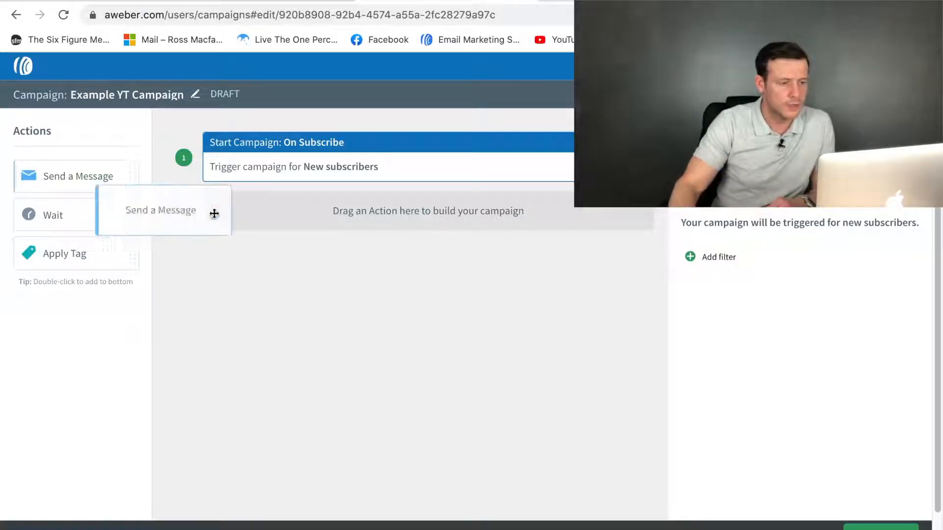
pyautogui.moveTo(160, 210); pyautogui.dragTo(428, 212)
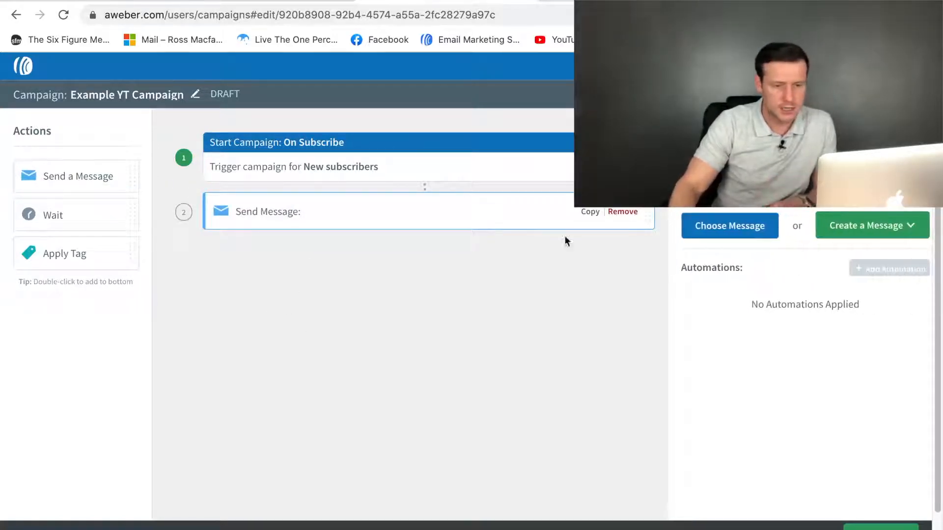
pyautogui.click(728, 226)
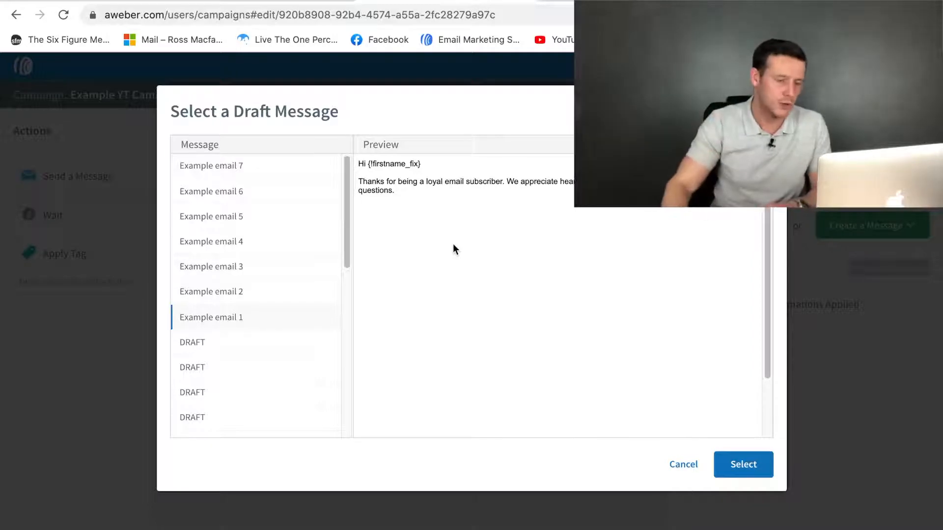
pyautogui.click(742, 465)
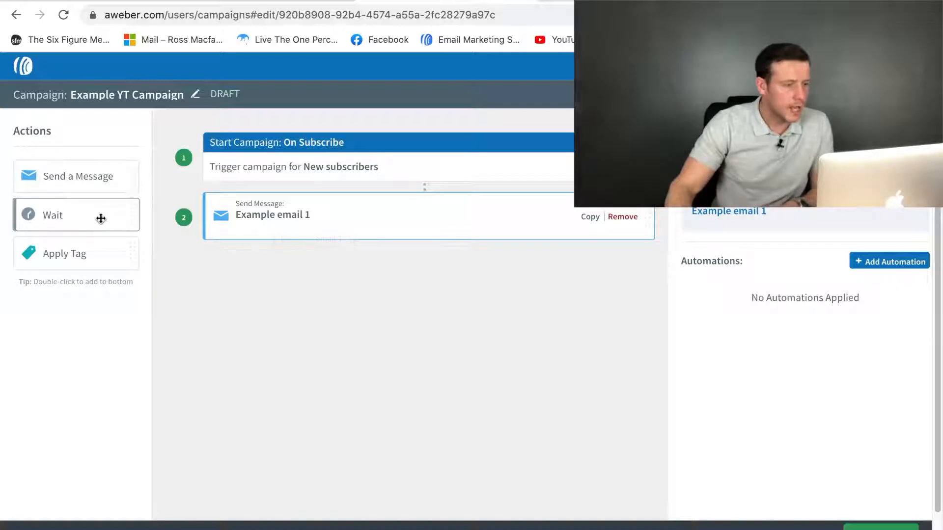
# Add one-day Wait steps around Example email 1 and a final Send a Message step using 'Example email 2'
pyautogui.doubleClick(75, 215)
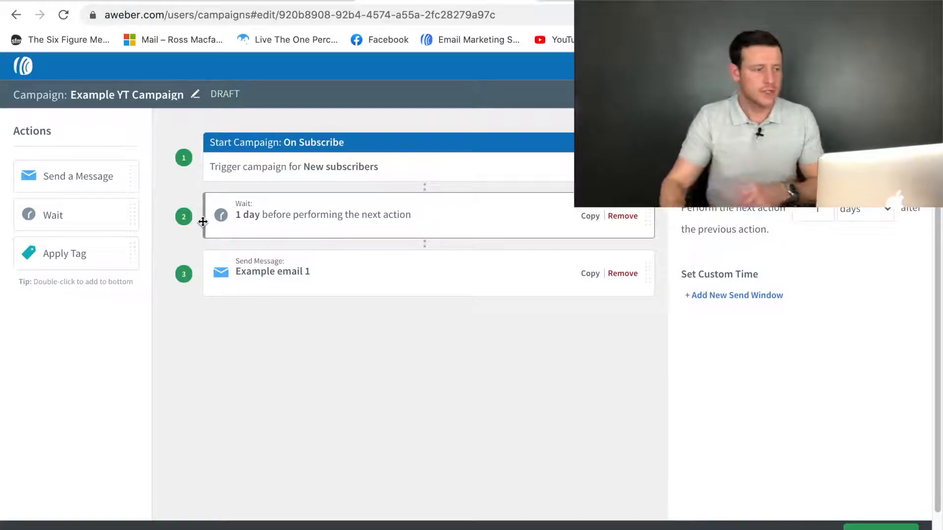
pyautogui.moveTo(53, 215); pyautogui.dragTo(227, 321)
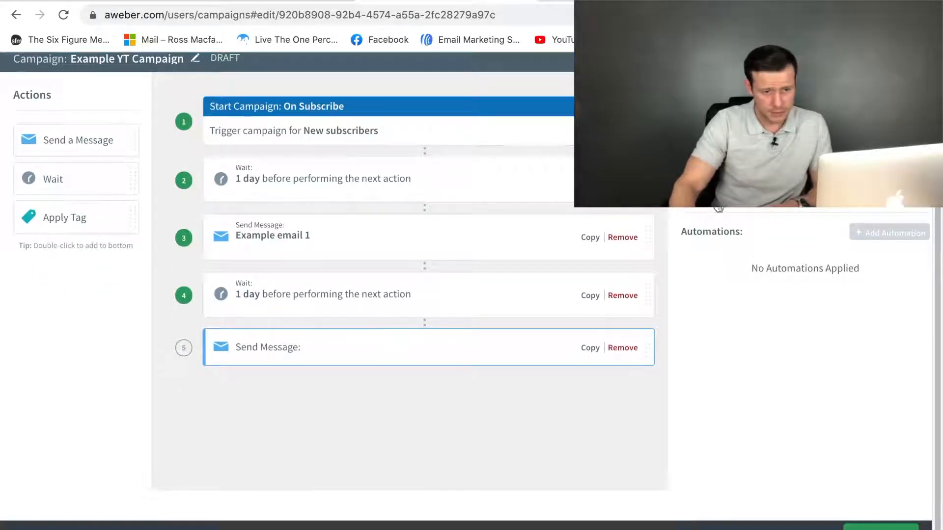
pyautogui.click(267, 347)
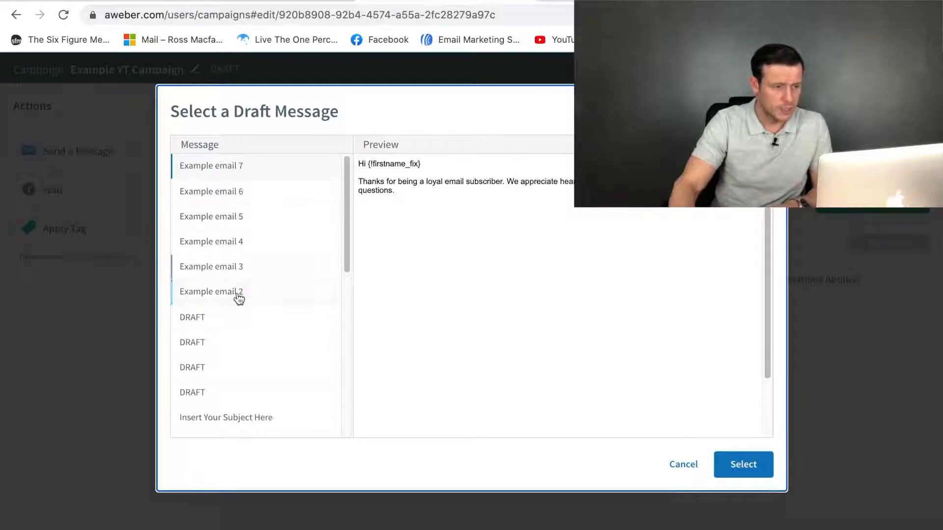
pyautogui.click(743, 465)
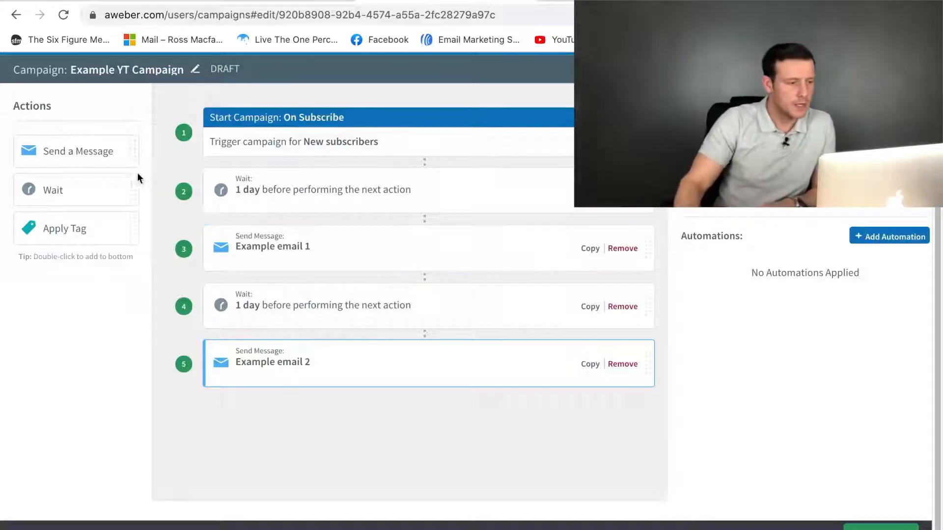
pyautogui.moveTo(76, 303)
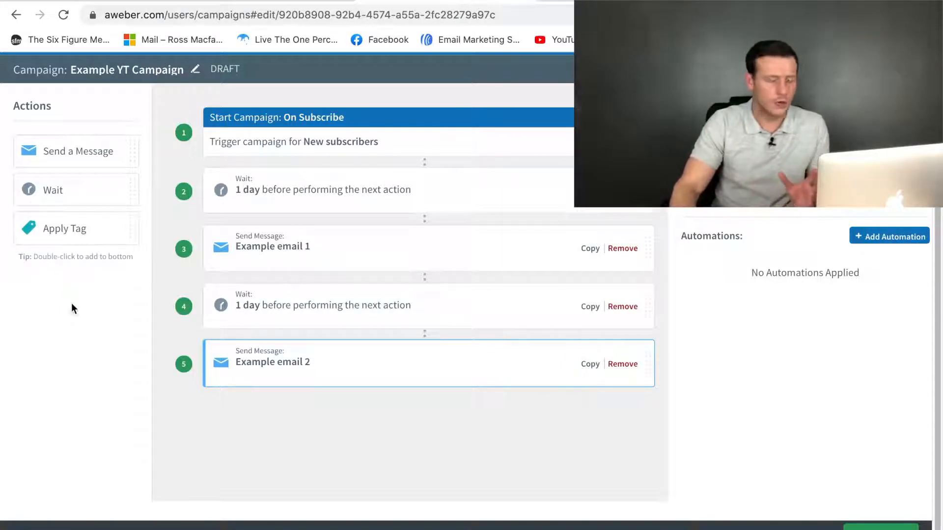
# Leave the campaign editor and return to the Campaigns list showing the draft
pyautogui.moveTo(64, 227); pyautogui.dragTo(259, 412)
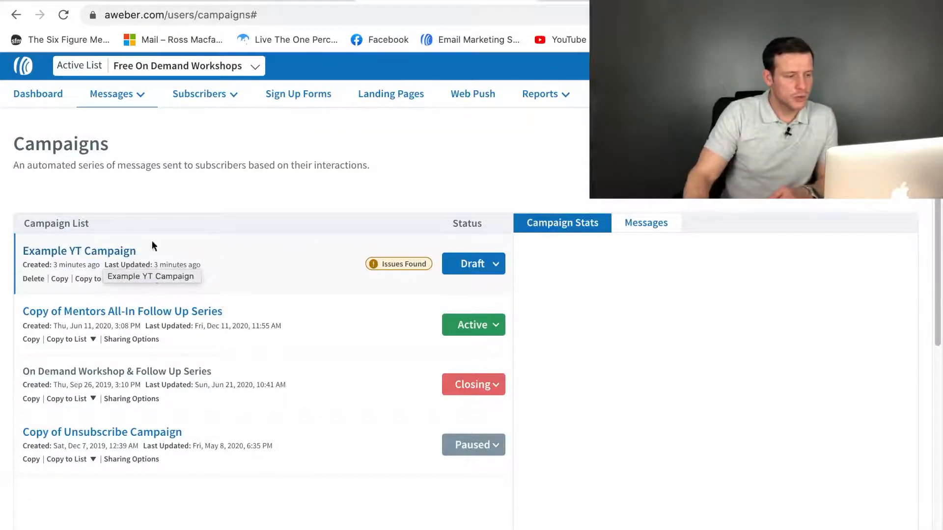
# Reopen 'Example YT Campaign' and set its trigger to On Subscribe
pyautogui.click(79, 250)
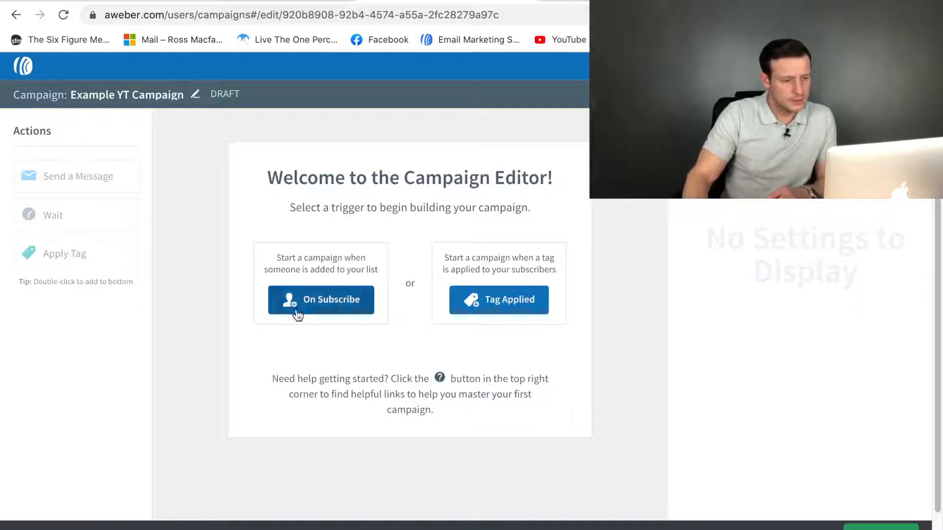
pyautogui.click(320, 300)
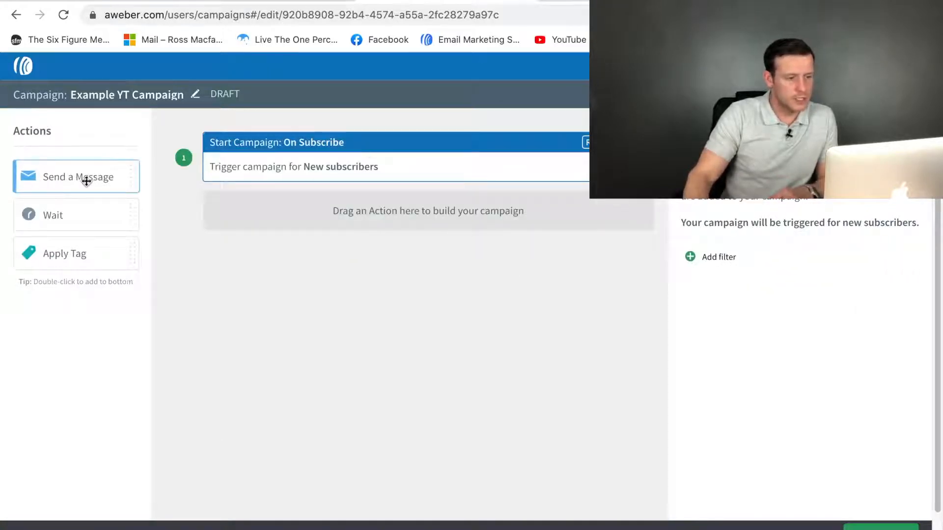